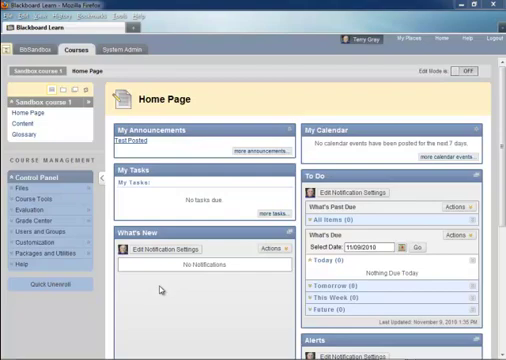
mouse_move(344, 104)
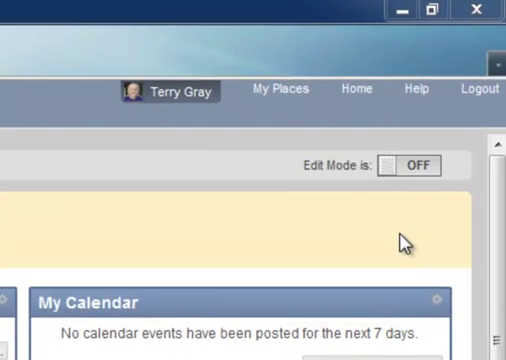
mouse_move(366, 198)
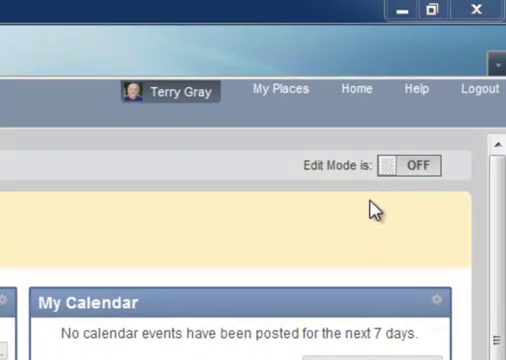
mouse_move(384, 214)
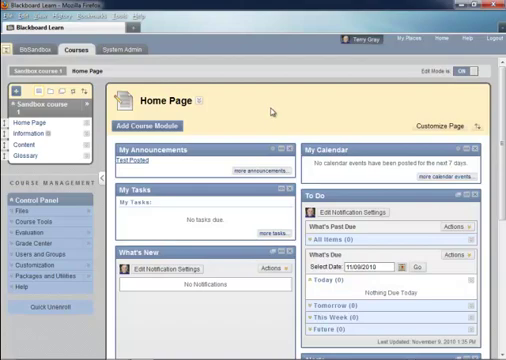
mouse_move(268, 110)
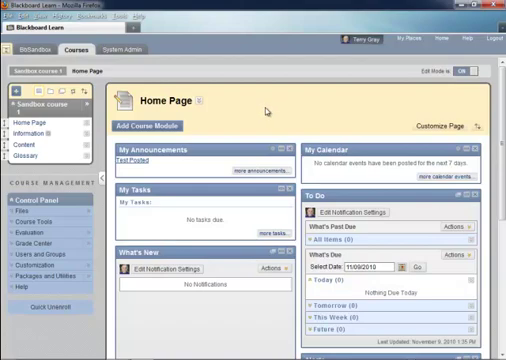
mouse_move(266, 112)
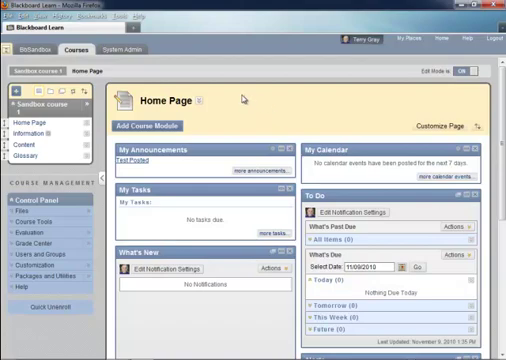
mouse_move(244, 100)
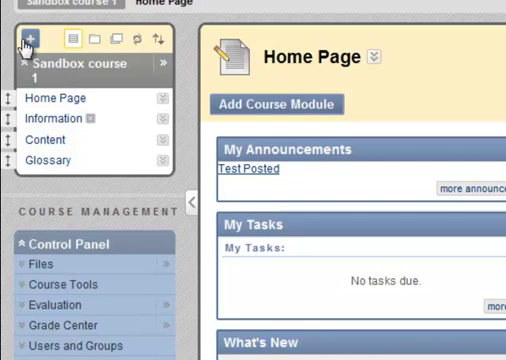
Step: Add a course menu Tool Link and choose Glossary as its type
left_click(32, 38)
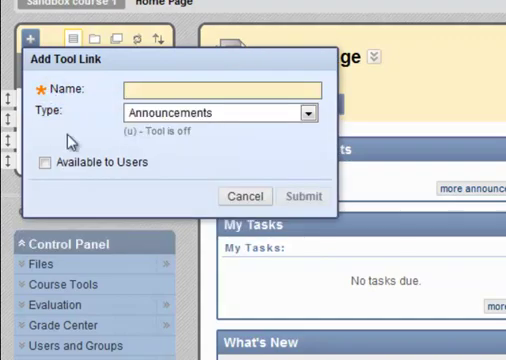
left_click(308, 112)
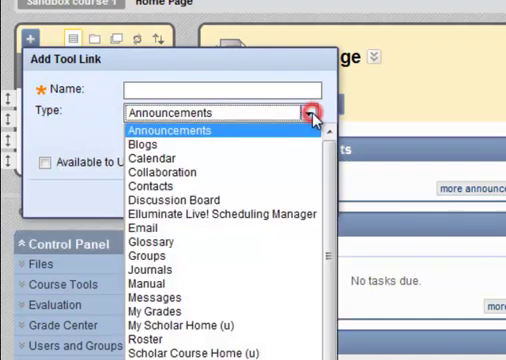
left_click(178, 240)
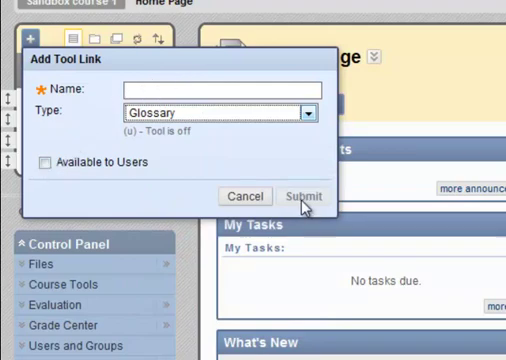
mouse_move(262, 162)
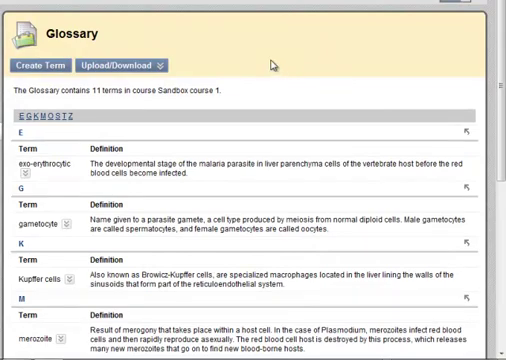
mouse_move(280, 74)
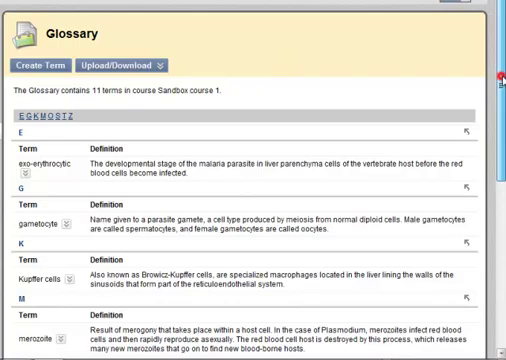
Step: Scroll through the 11 existing glossary terms and back to the top
scroll("down", 3)
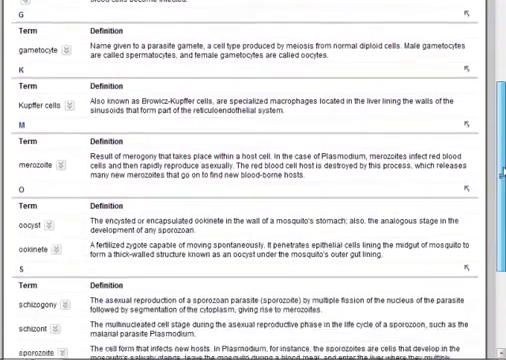
scroll("down", 3)
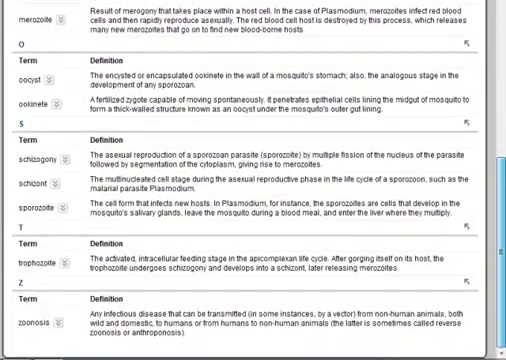
scroll("up", 3)
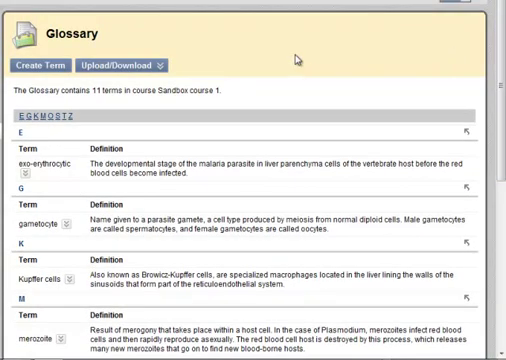
mouse_move(308, 80)
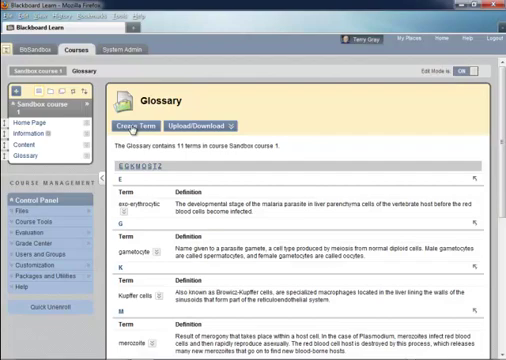
Step: Create the term Arthralgia with its pasted joint-pain definition and submit it
left_click(148, 128)
type("Arthralgia")
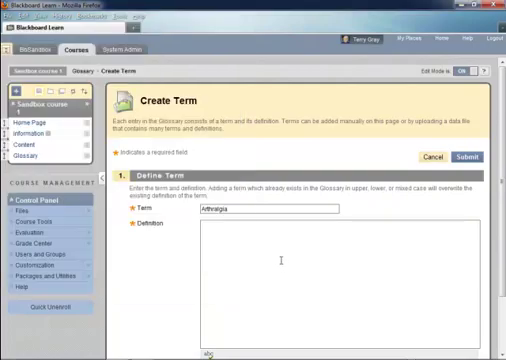
right_click(284, 260)
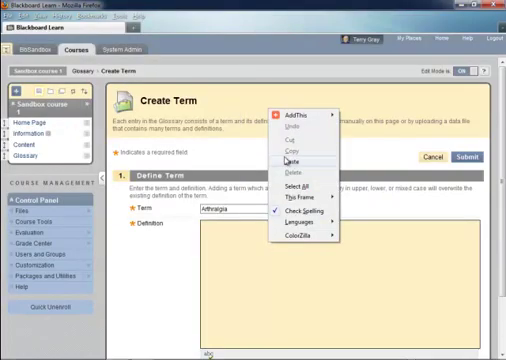
left_click(290, 160)
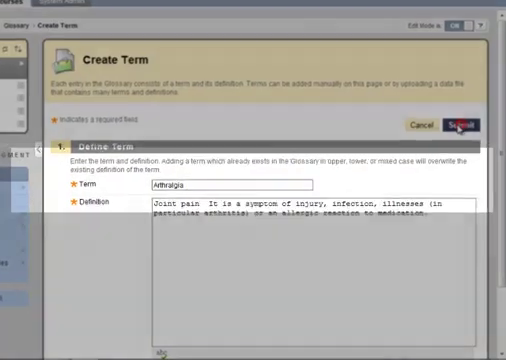
left_click(460, 124)
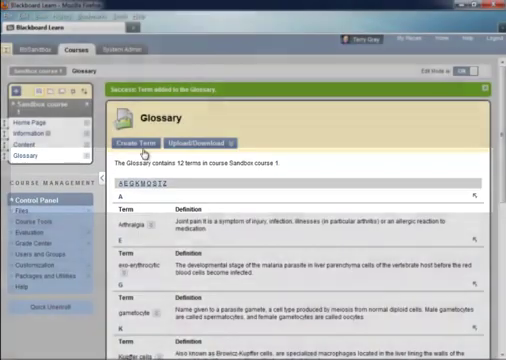
Step: Start a new term and copy the Splenomegaly notes from Notepad
left_click(142, 136)
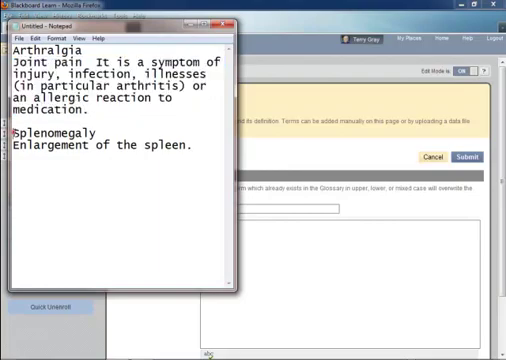
right_click(44, 132)
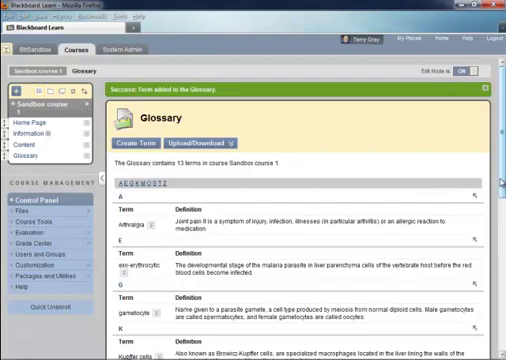
scroll("down", 3)
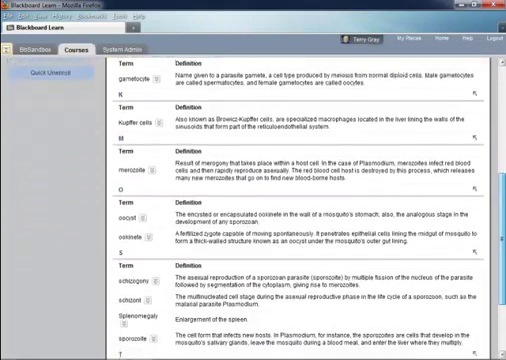
scroll("down", 3)
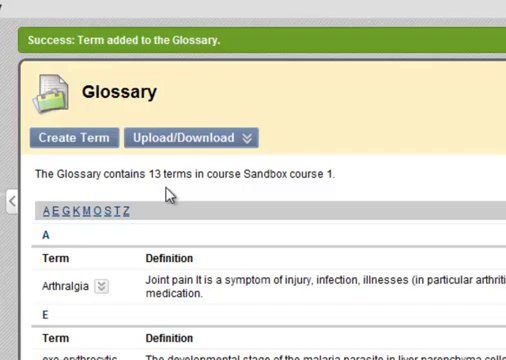
mouse_move(166, 196)
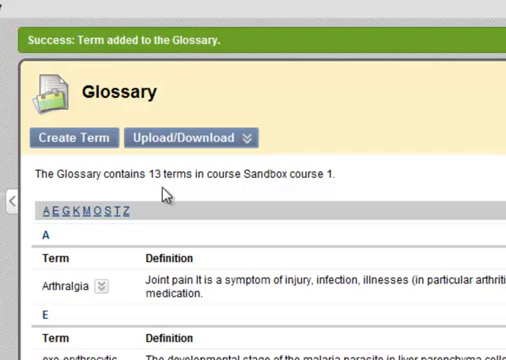
mouse_move(430, 124)
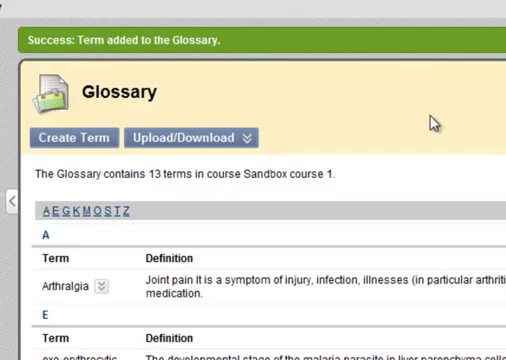
mouse_move(424, 124)
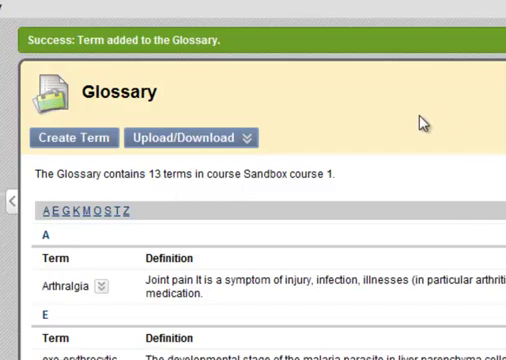
mouse_move(420, 112)
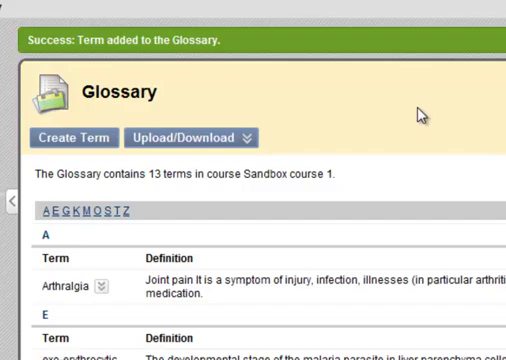
mouse_move(424, 112)
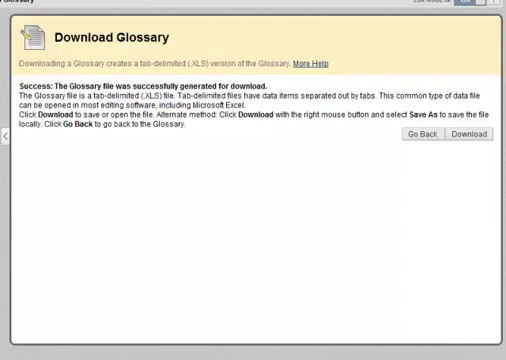
Step: Download the generated glossary_export.xls file
left_click(480, 132)
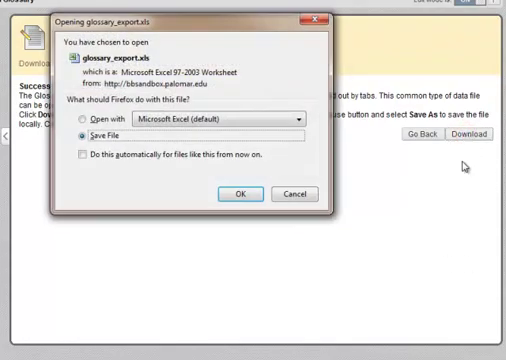